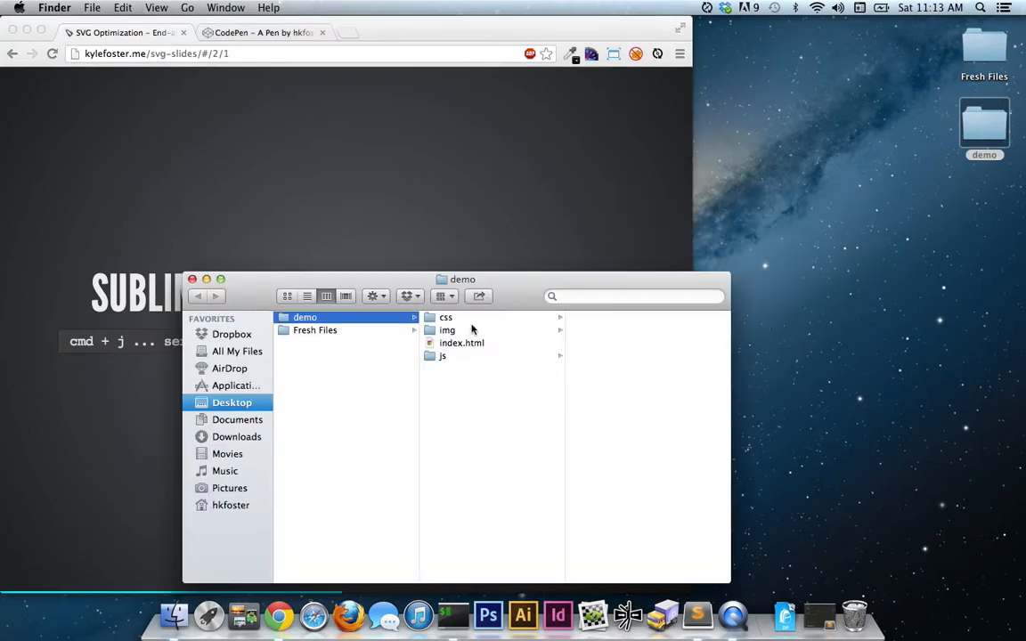
Step: Open demo/img/logo.svg from Finder in Sublime Text to view its SVG markup
{"action": "left_click", "coordinate": [447, 331]}
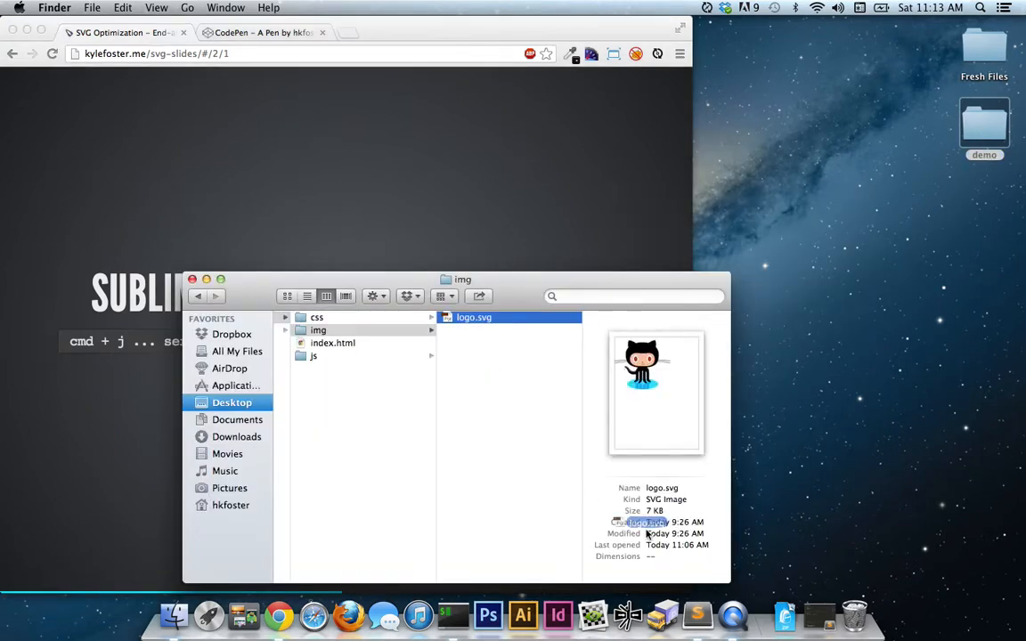
{"action": "double_click", "coordinate": [474, 317]}
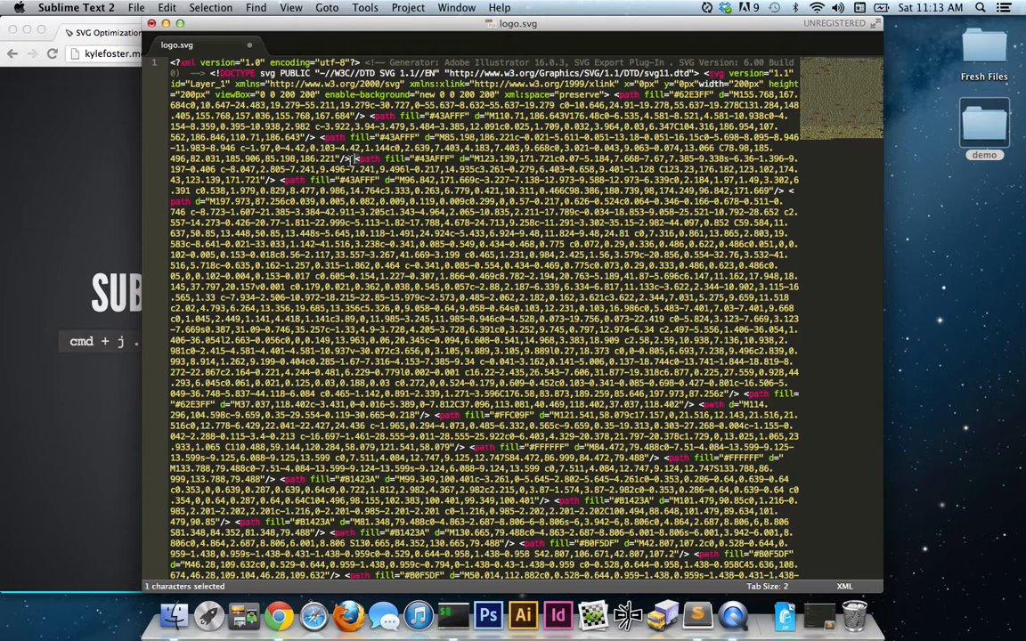
Step: Replace all 28 '> <' gaps with '><' in logo.svg, then close it unsaved
{"action": "left_click_drag", "start_coordinate": [345, 158], "coordinate": [350, 158]}
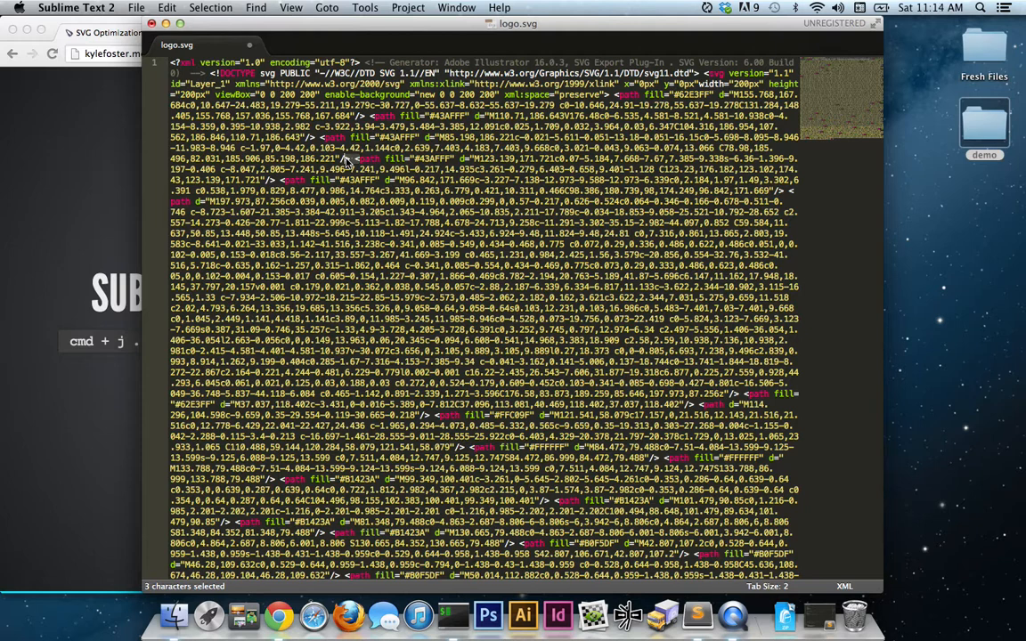
{"action": "key", "text": "cmd+f"}
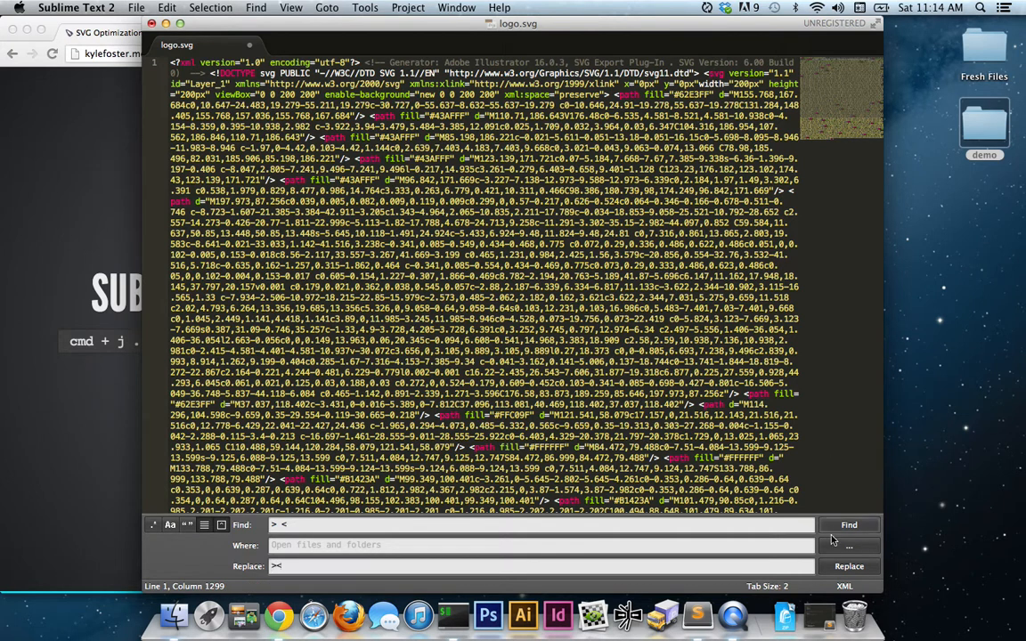
{"action": "left_click", "coordinate": [849, 566]}
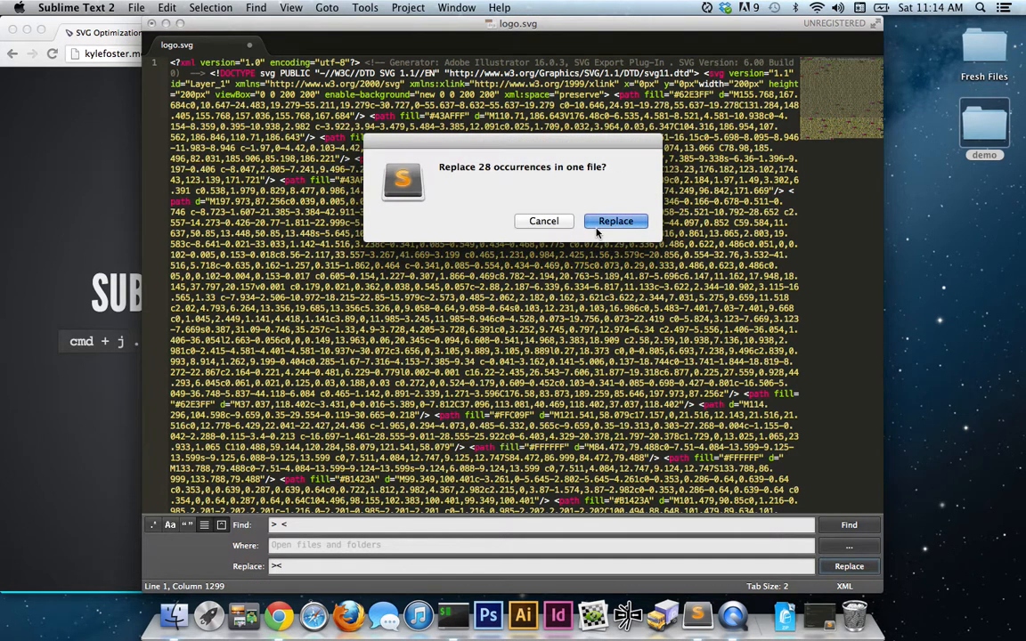
{"action": "left_click", "coordinate": [615, 221]}
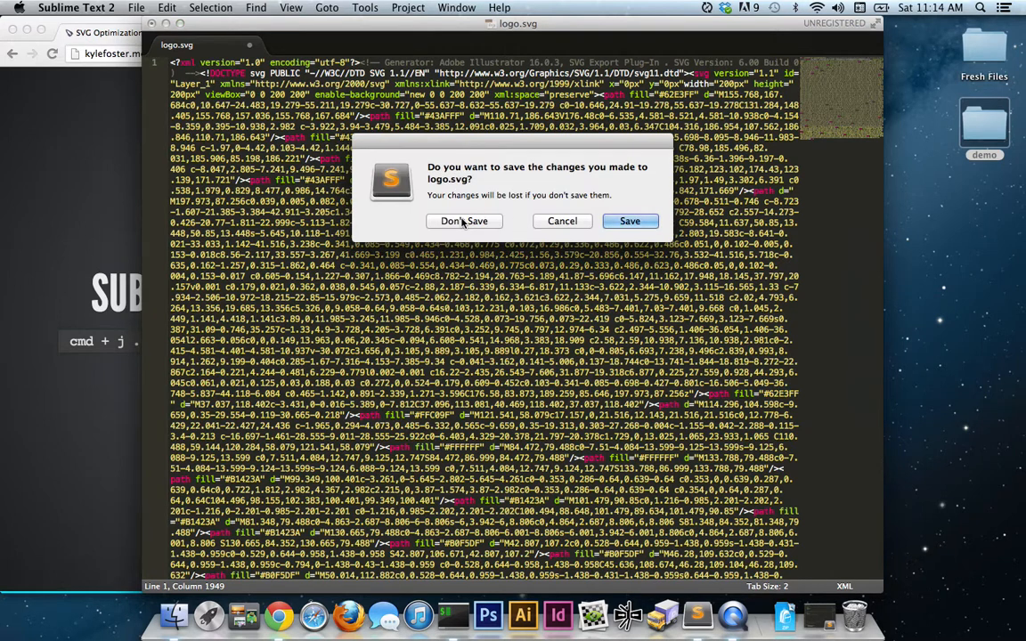
{"action": "left_click", "coordinate": [464, 221]}
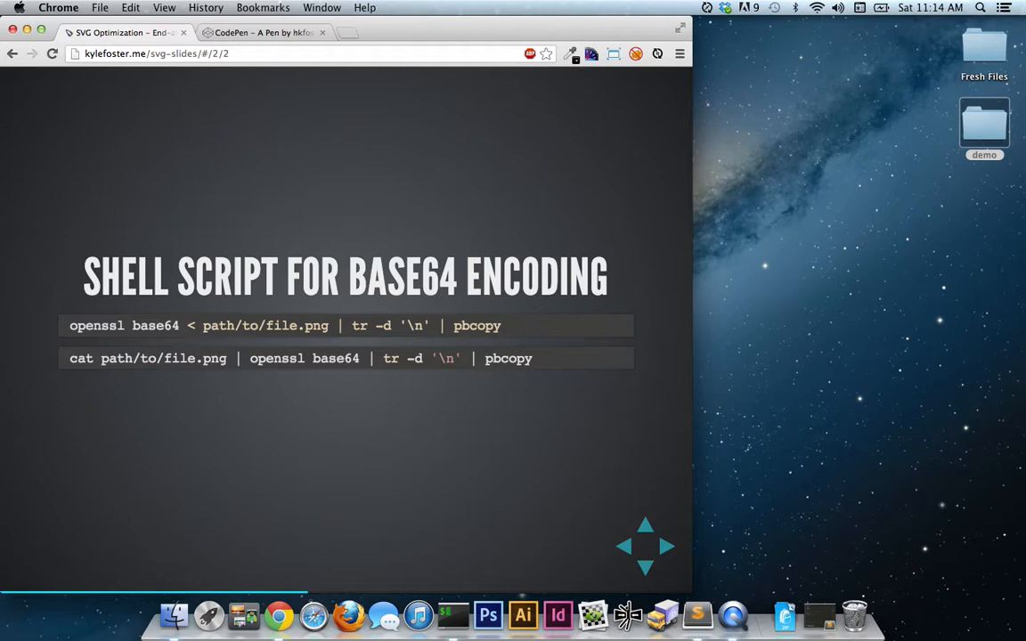
Step: Switch from the base64 shell script slide to iTerm via the Dock
{"action": "left_click", "coordinate": [453, 614]}
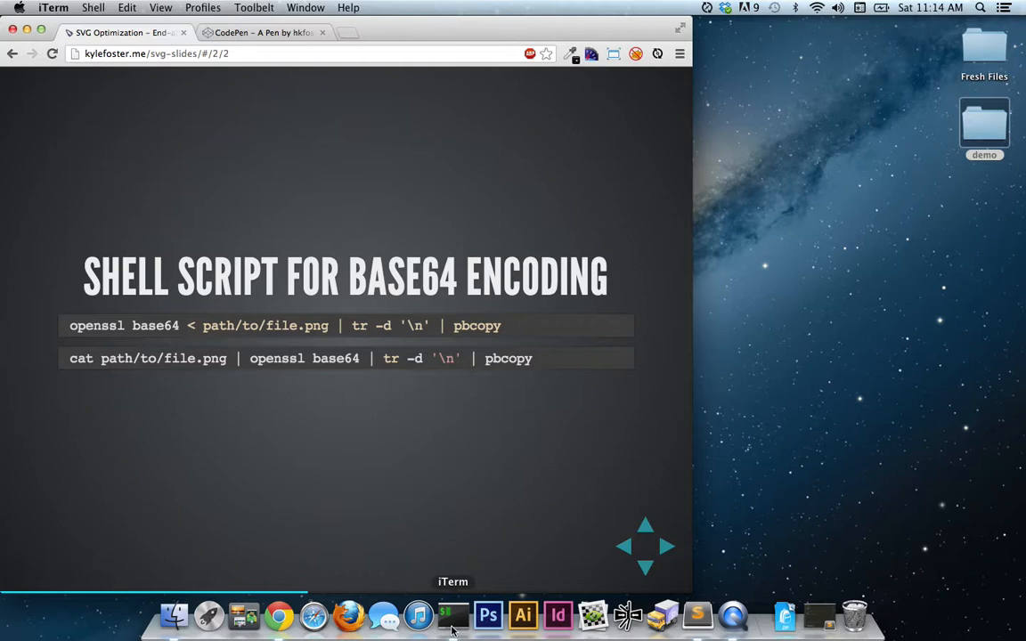
Step: Run openssl base64 < logo.svg | tr -d '\n' | pbcopy in iTerm
{"action": "left_click", "coordinate": [453, 616]}
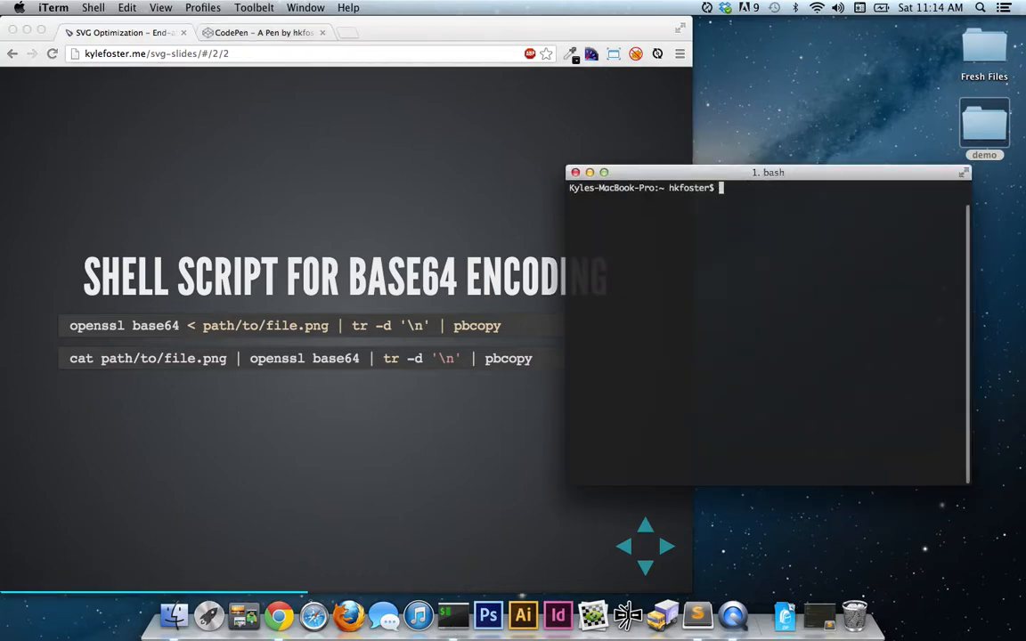
{"action": "type", "text": "openssl base"}
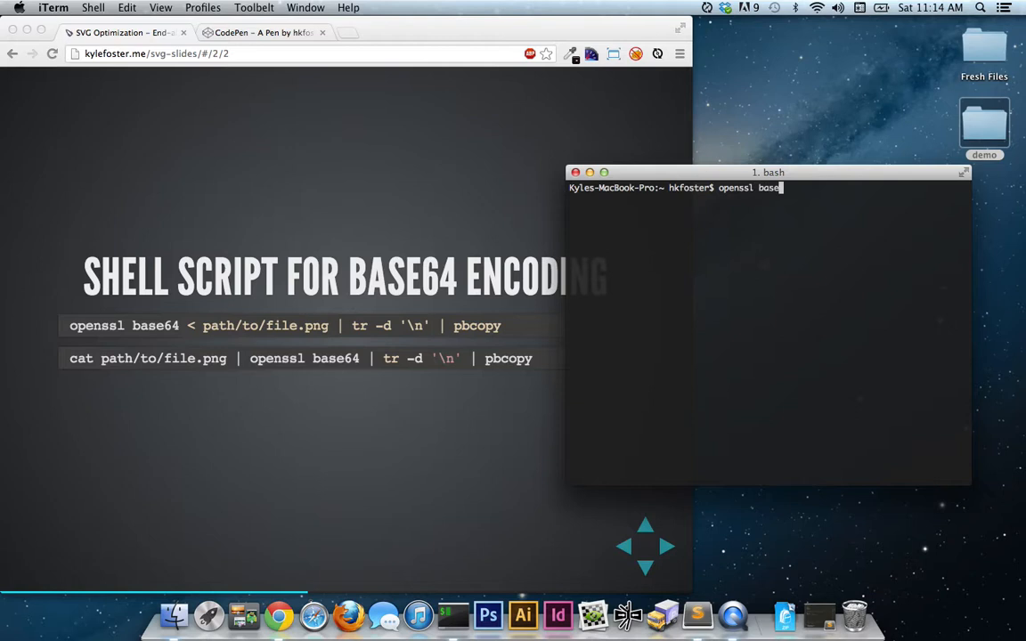
{"action": "type", "text": "64 < /Users/hkfoster/Desktop/demo/img/logo.svg |"}
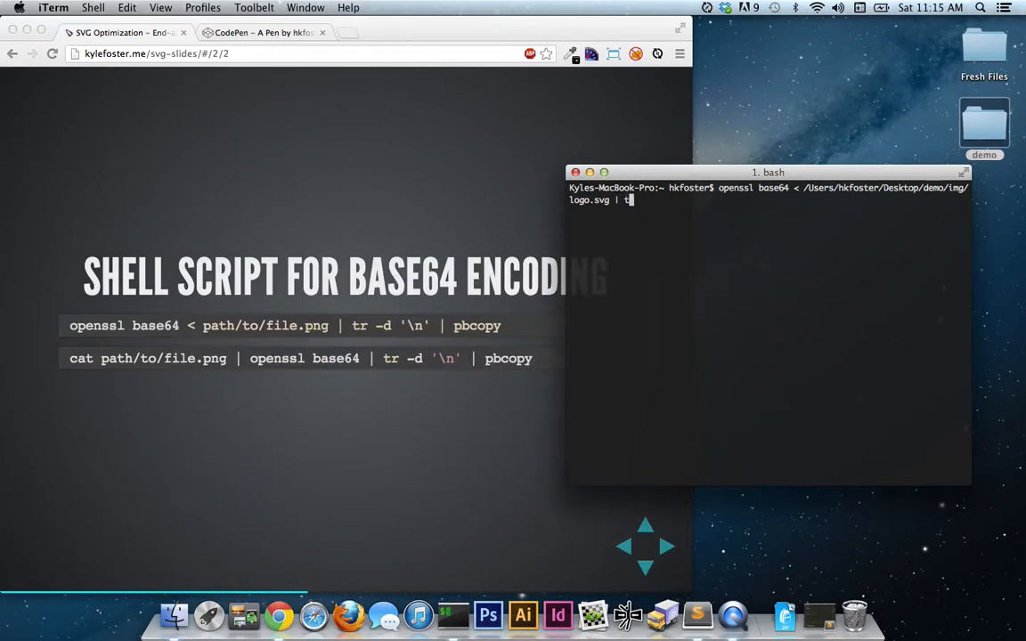
{"action": "type", "text": "tr -d"}
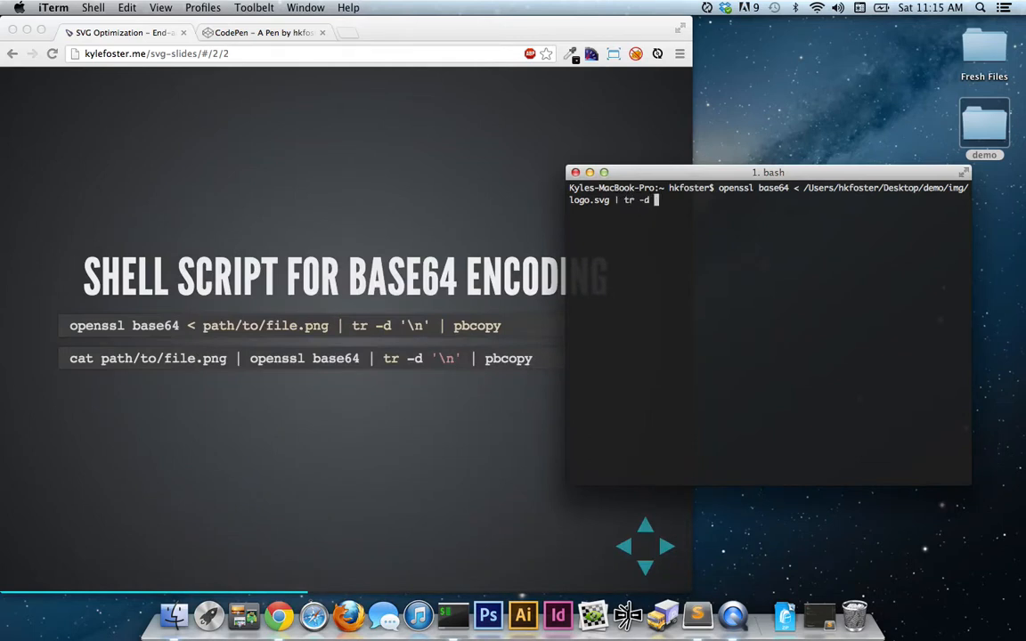
{"action": "type", "text": "'\\n'"}
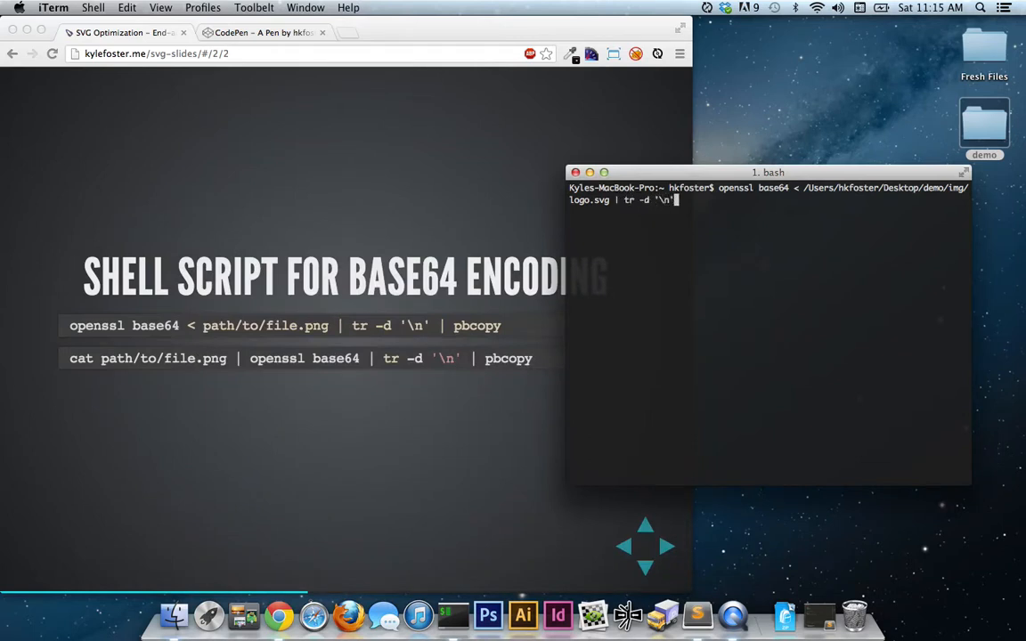
{"action": "type", "text": "|"}
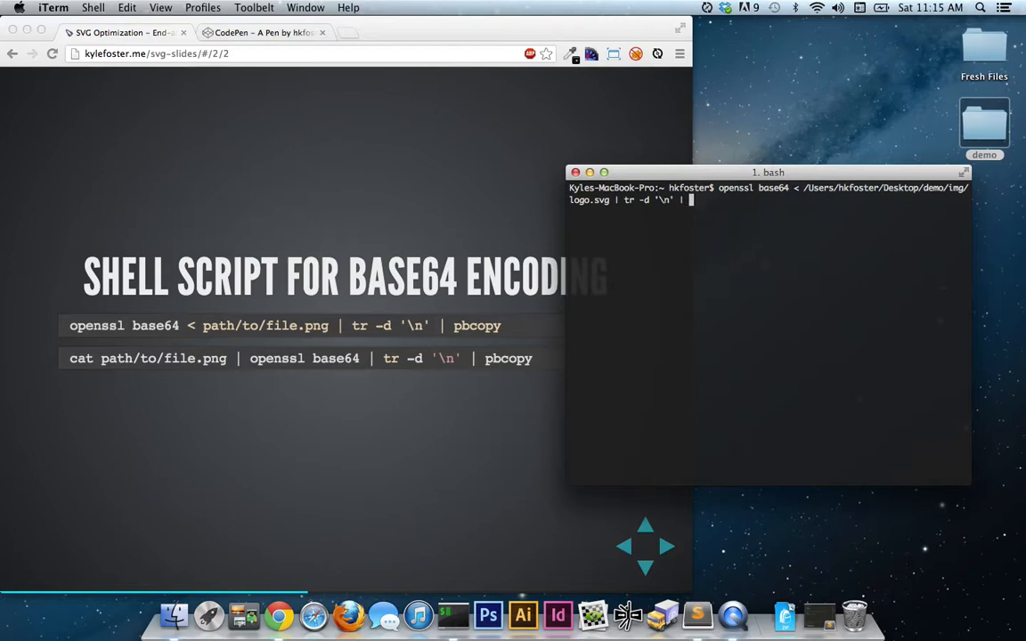
{"action": "type", "text": "p"}
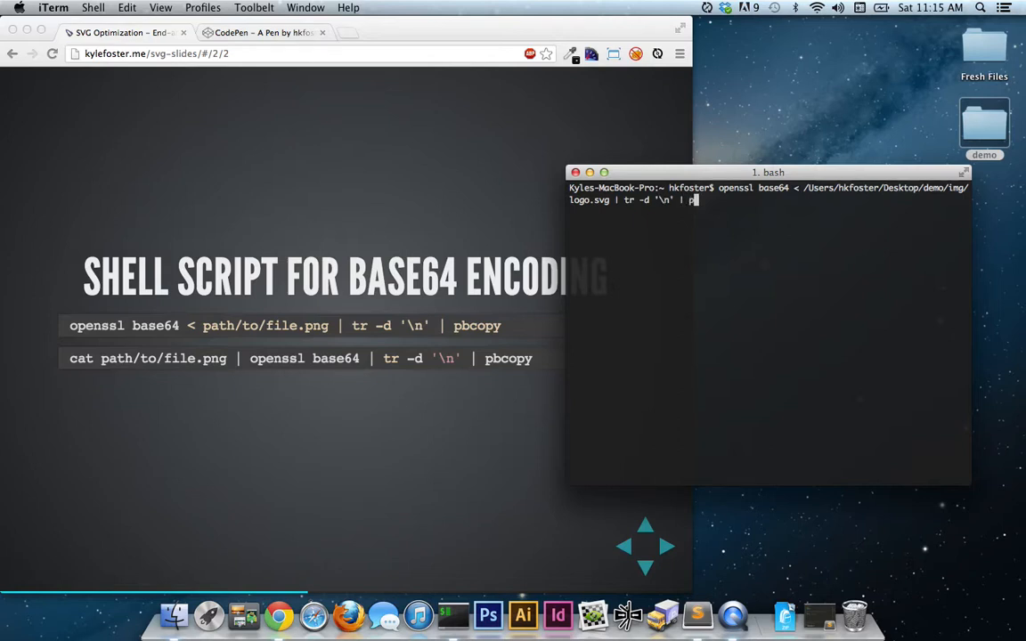
{"action": "type", "text": "bcopy"}
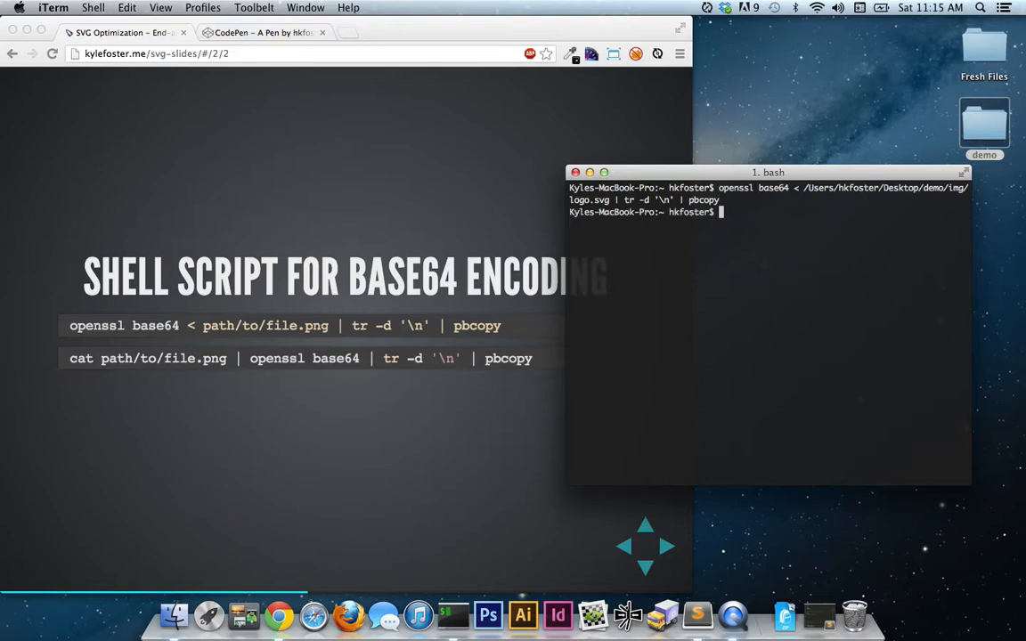
{"action": "mouse_move", "coordinate": [838, 580]}
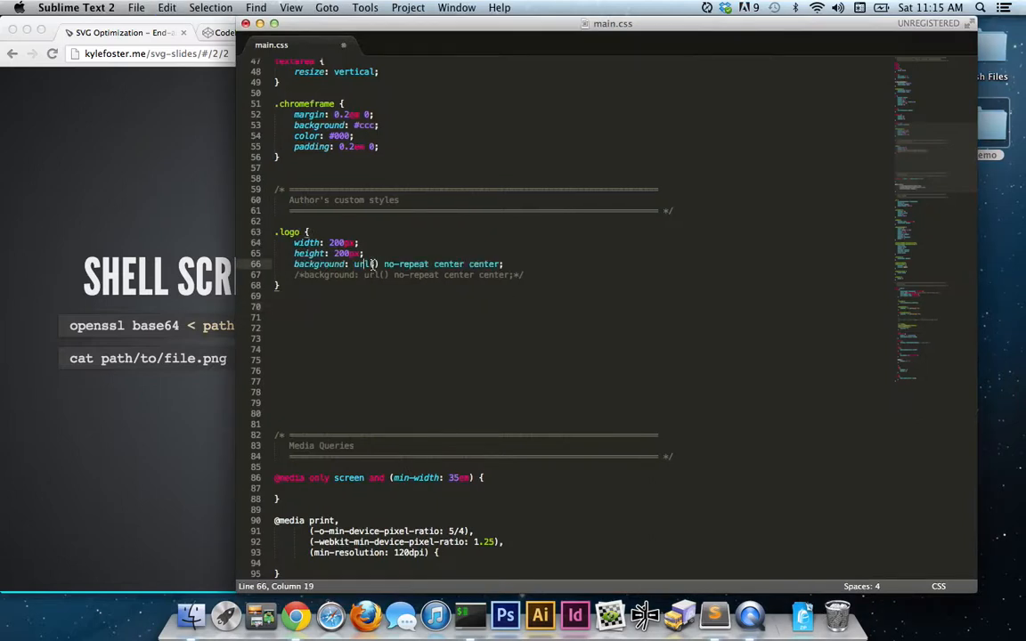
Step: Type 'data:' into the .logo background url() in main.css to start the data URI
{"action": "type", "text": "data:"}
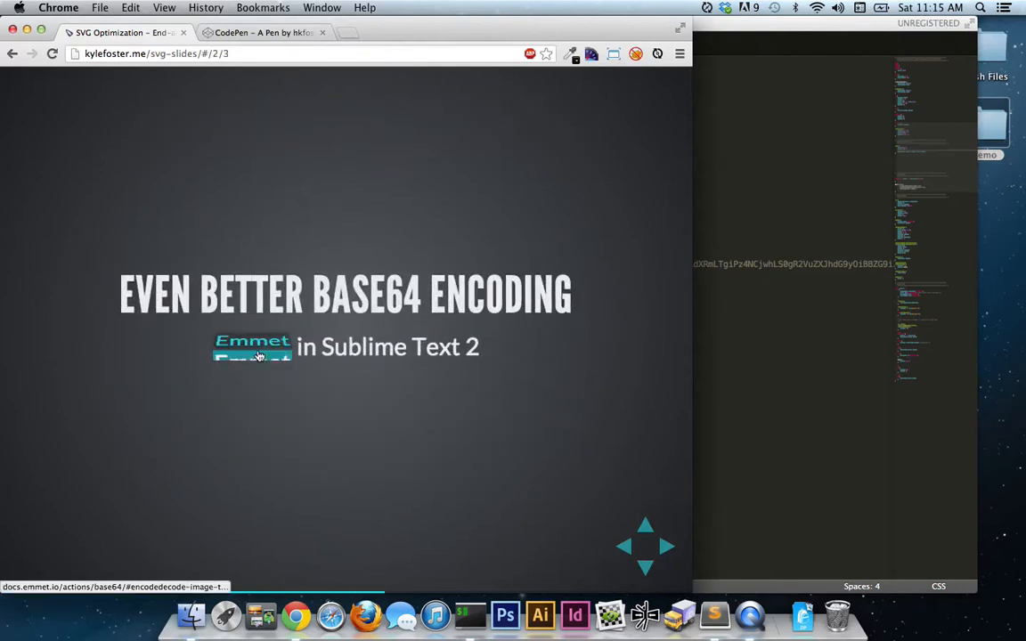
Step: Follow the slide's Emmet link to the Encode/Decode Image to data:URL docs
{"action": "left_click", "coordinate": [252, 346]}
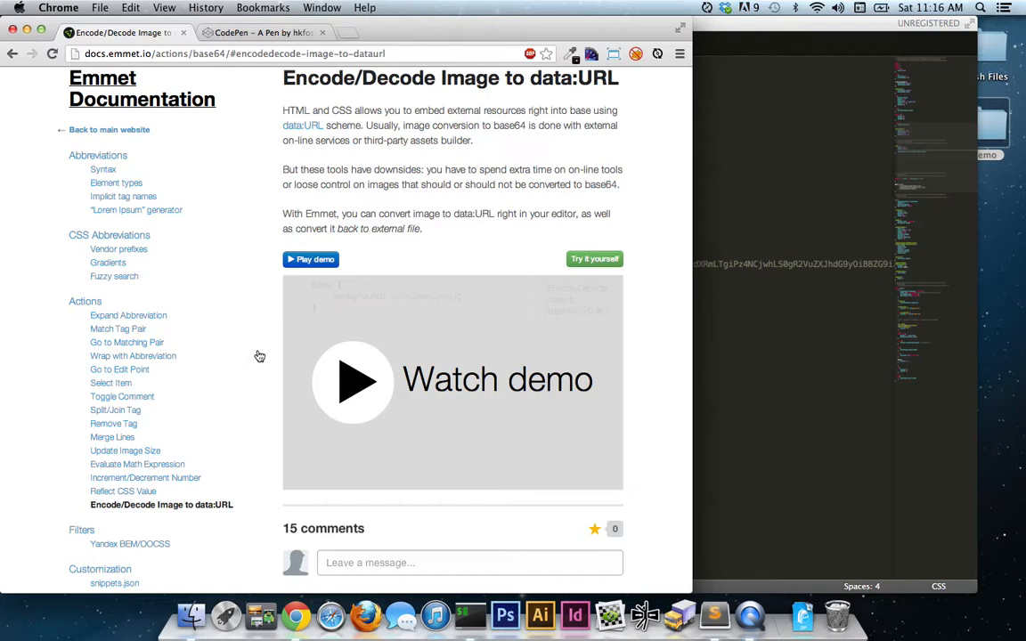
{"action": "mouse_move", "coordinate": [636, 390]}
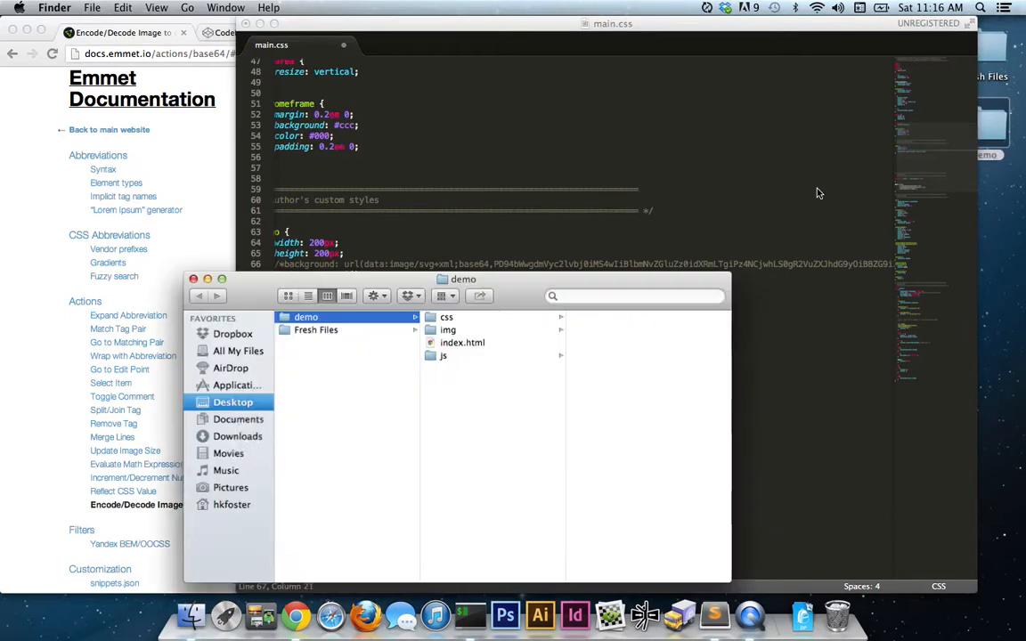
Step: Enter the '../img/logo.svg' path inside url() in main.css for Emmet encoding
{"action": "left_click", "coordinate": [448, 329]}
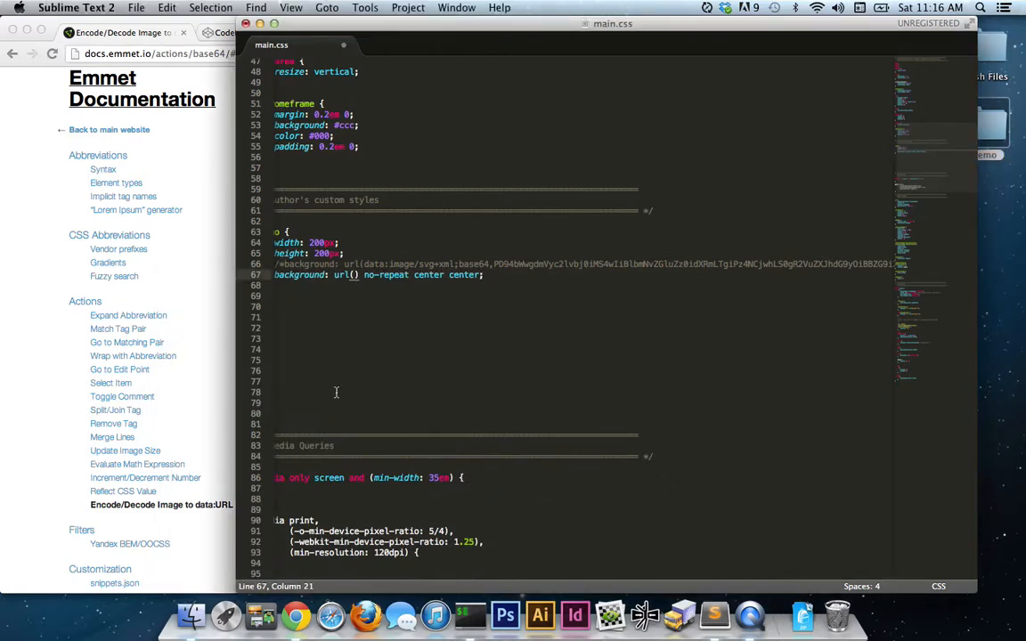
{"action": "type", "text": "../img/"}
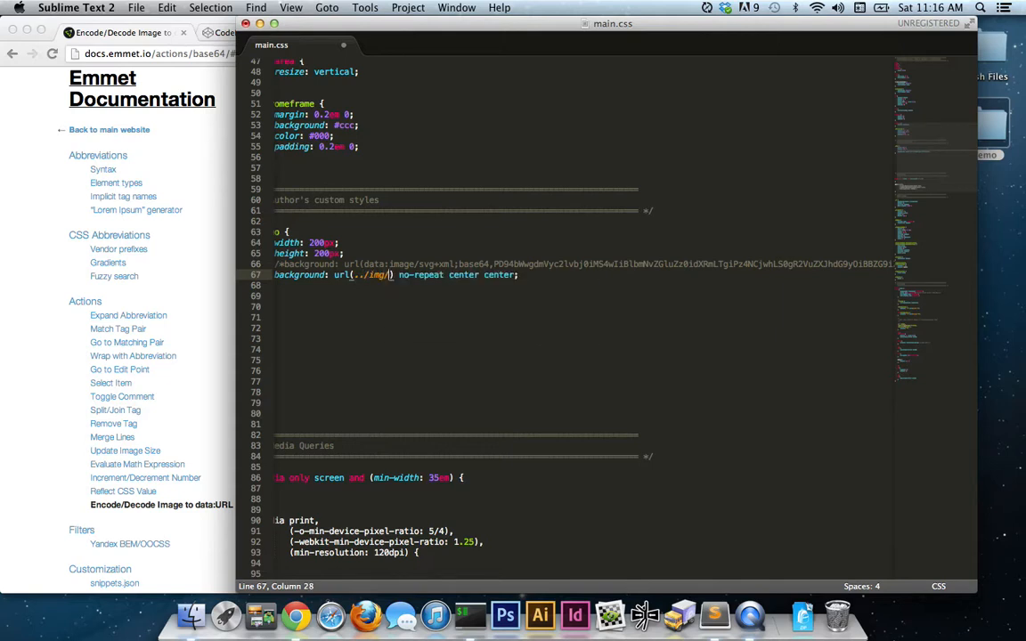
{"action": "type", "text": "logo.s"}
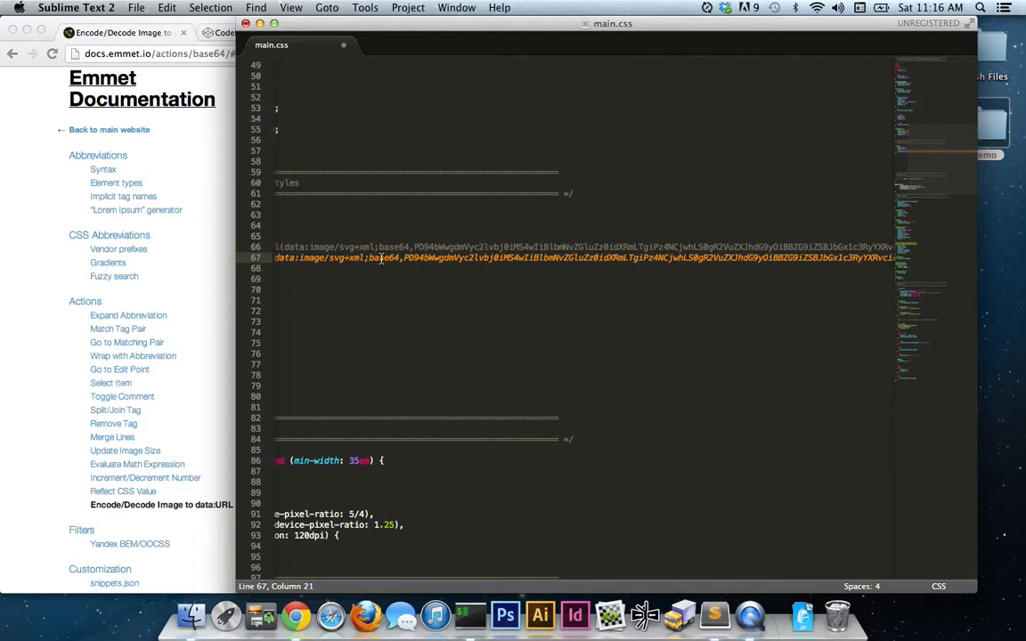
{"action": "mouse_move", "coordinate": [381, 259]}
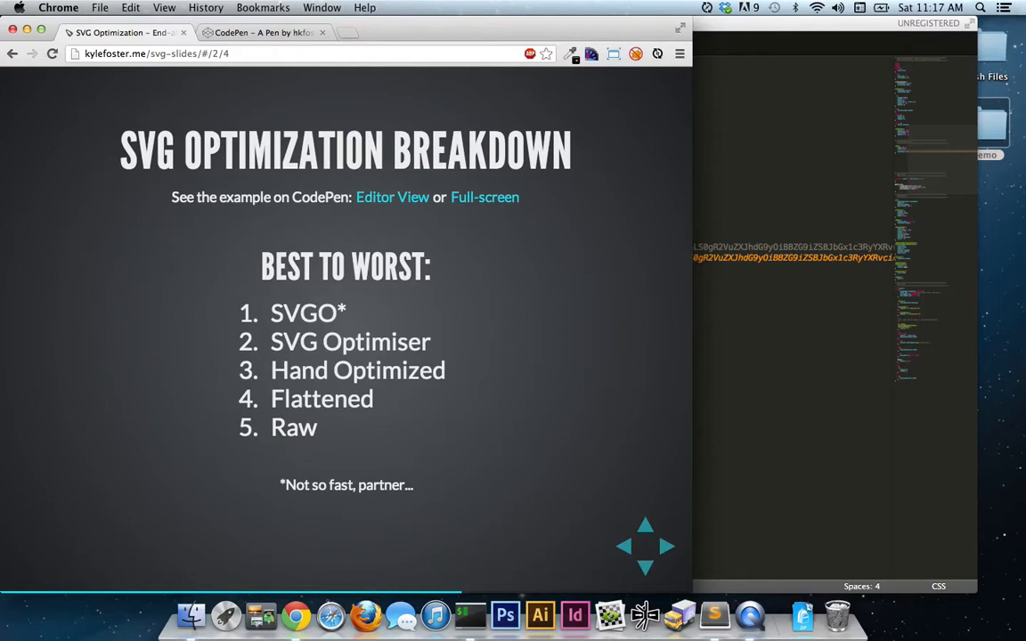
{"action": "mouse_move", "coordinate": [308, 33]}
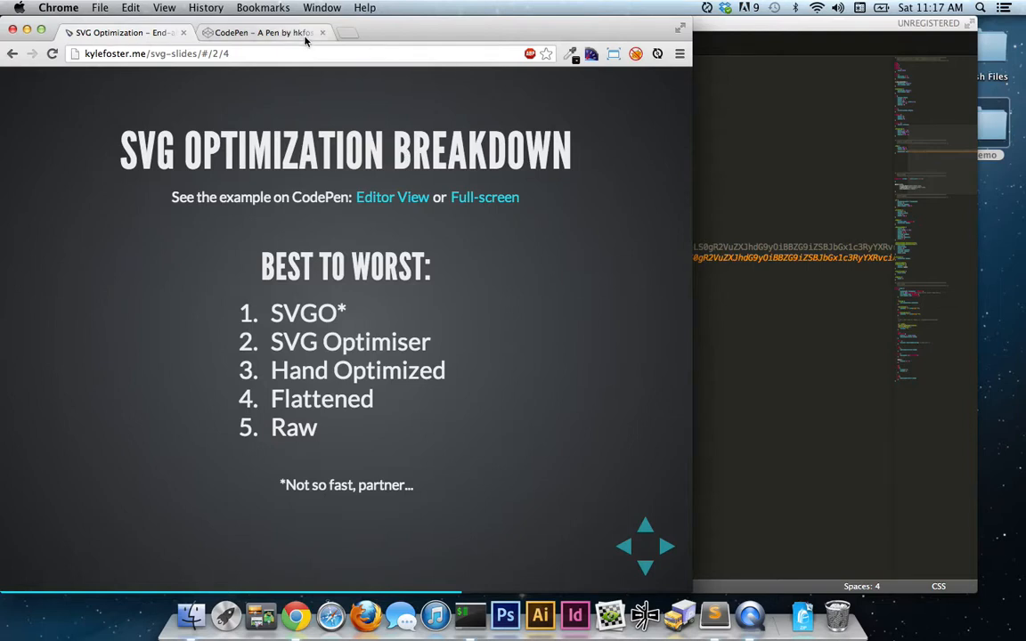
Step: Open the full-screen CodePen comparing HTTP requests and file sizes of mailbox logos
{"action": "left_click", "coordinate": [485, 197]}
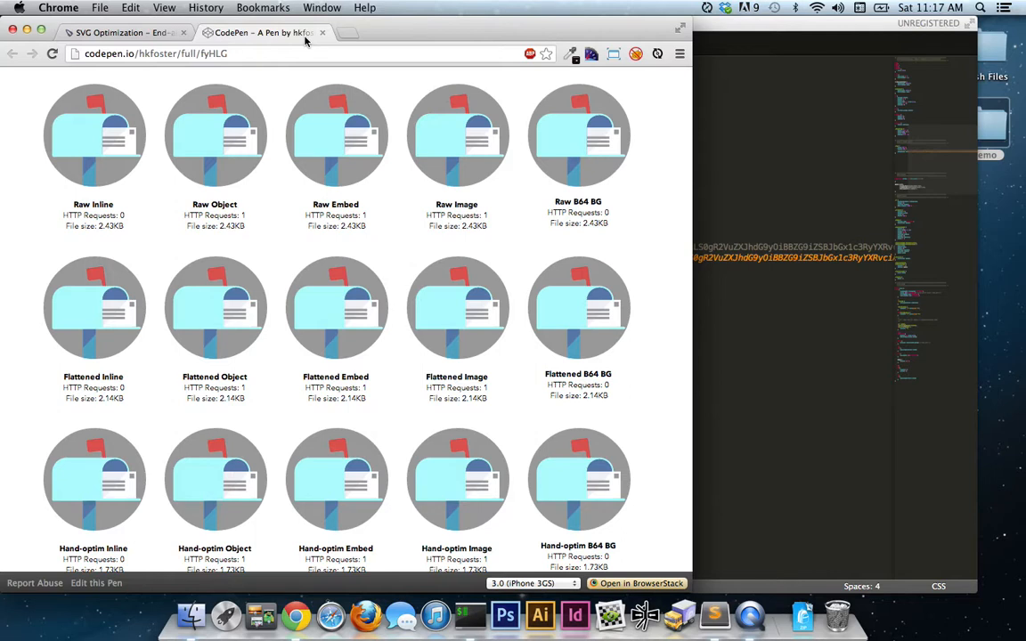
{"action": "mouse_move", "coordinate": [211, 252]}
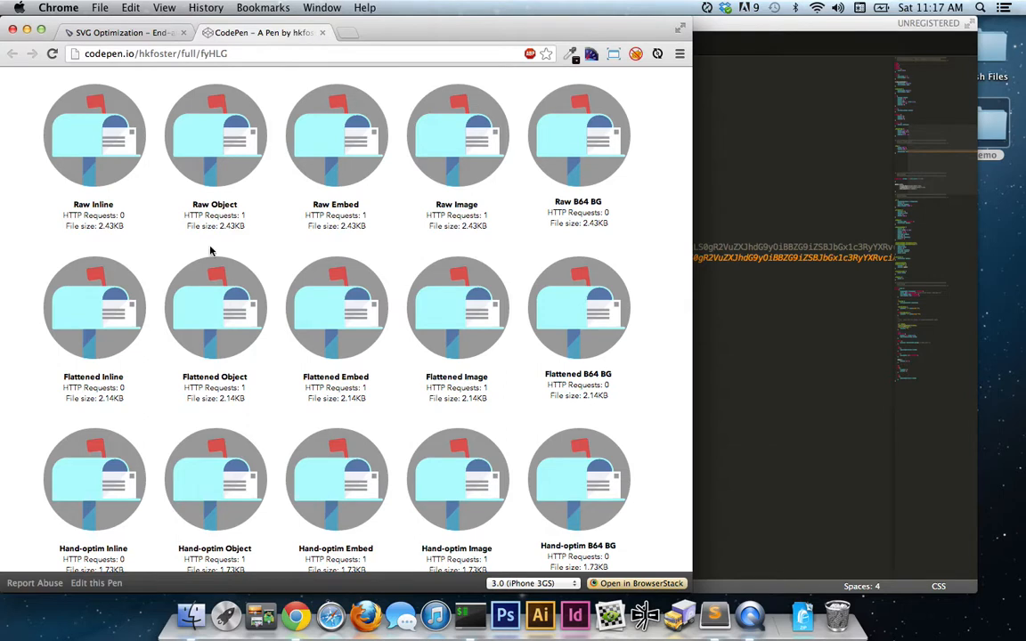
{"action": "scroll", "scroll_direction": "down", "scroll_amount": 3}
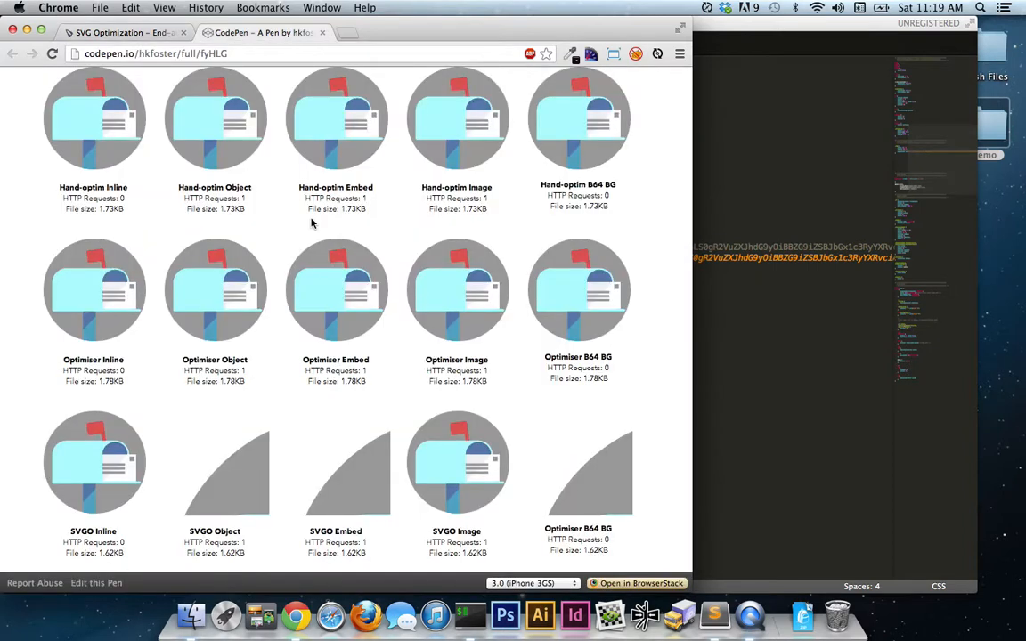
{"action": "mouse_move", "coordinate": [322, 432]}
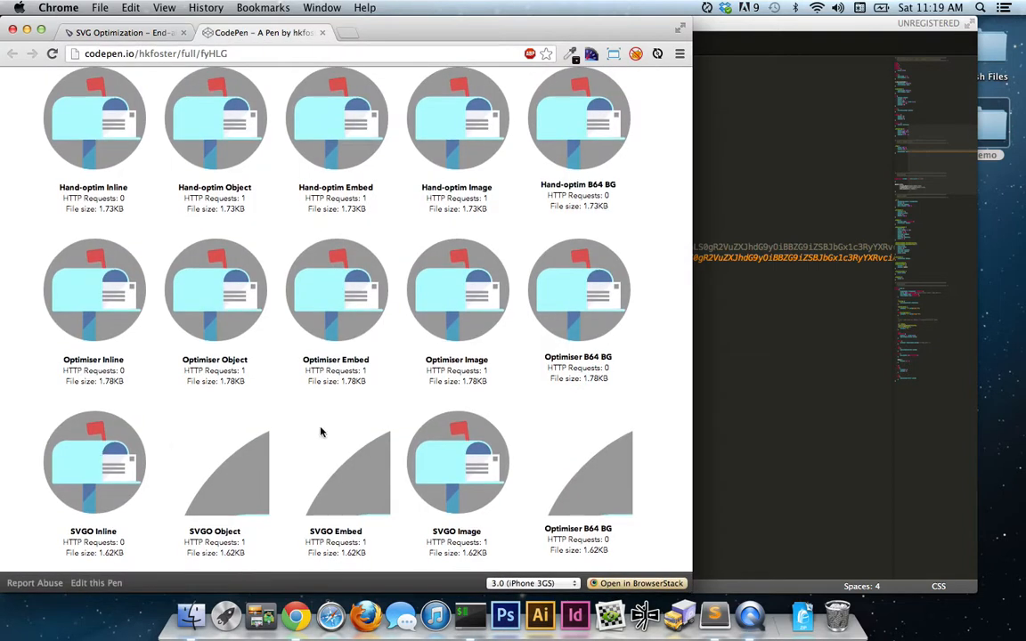
{"action": "mouse_move", "coordinate": [13, 479]}
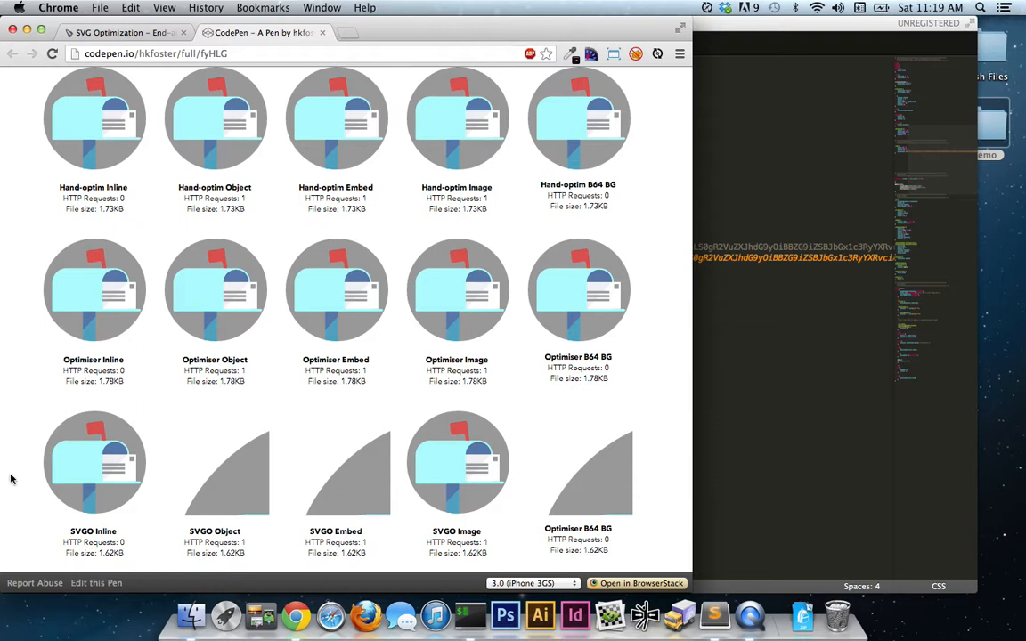
{"action": "mouse_move", "coordinate": [95, 466]}
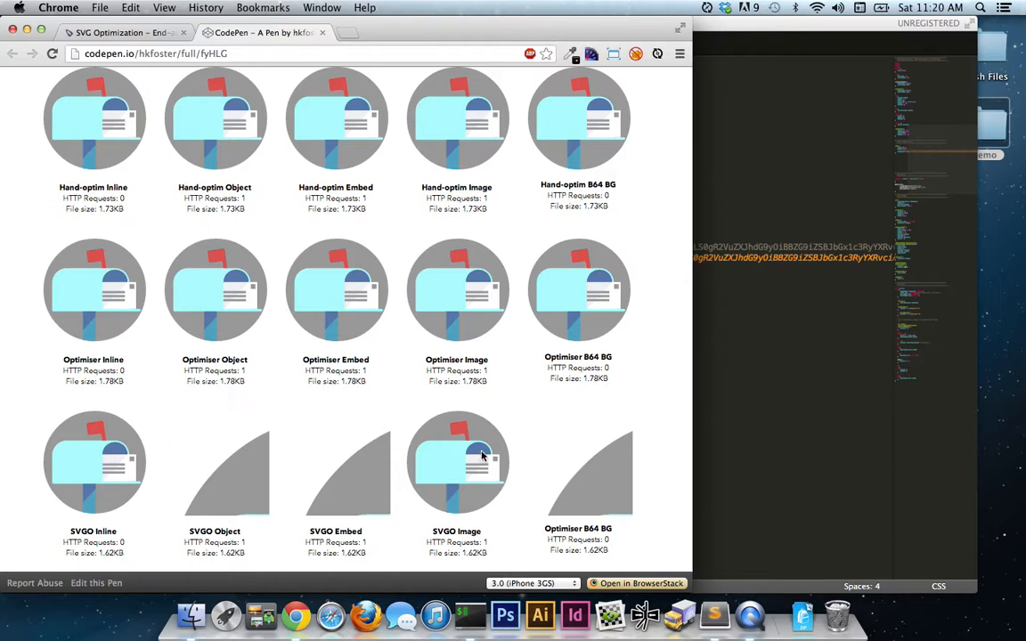
{"action": "mouse_move", "coordinate": [370, 481]}
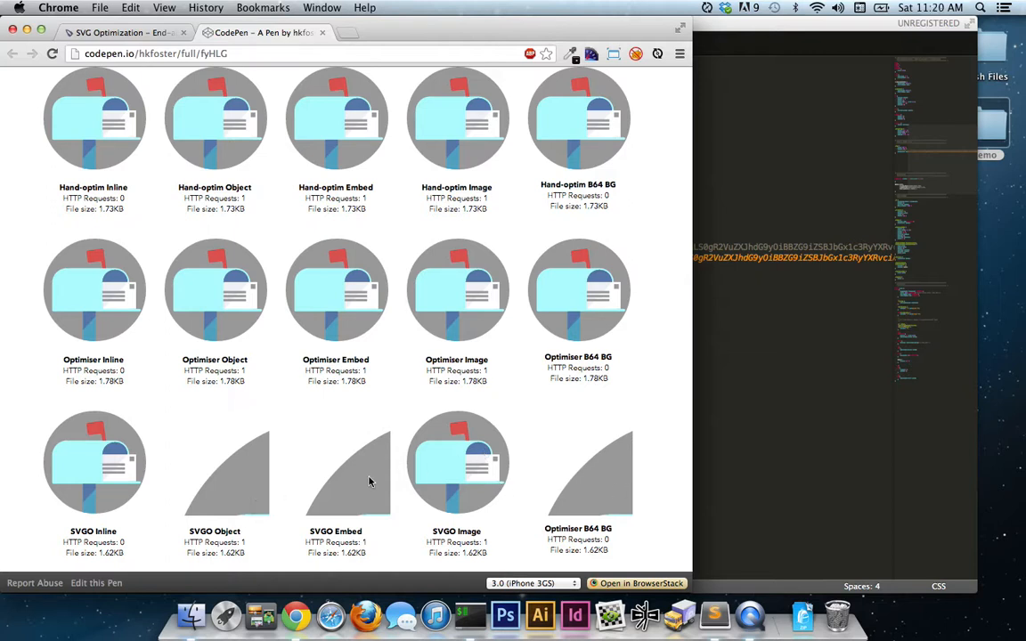
{"action": "mouse_move", "coordinate": [209, 477]}
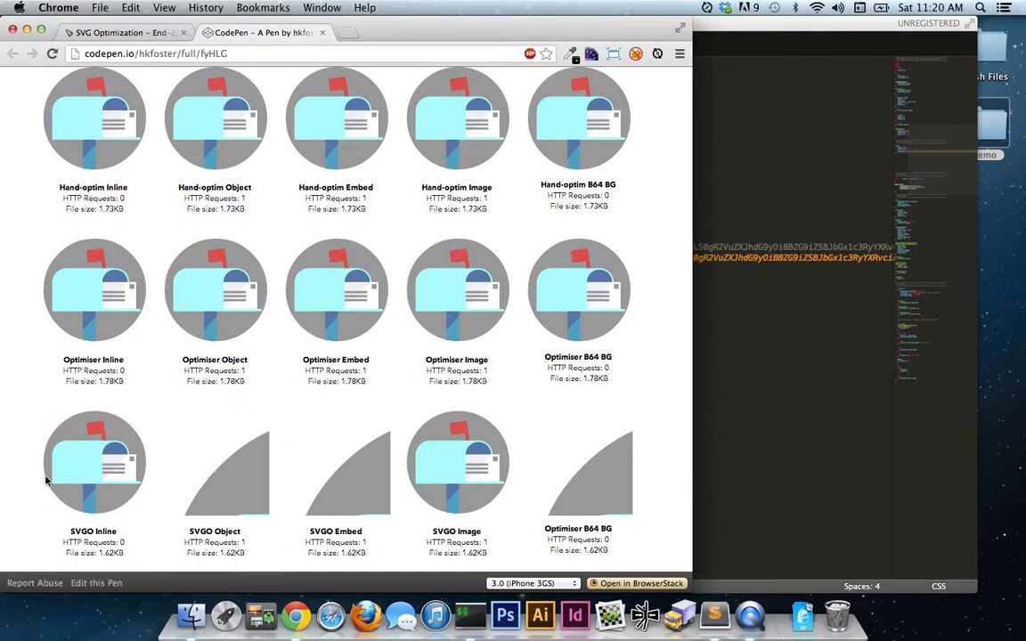
{"action": "mouse_move", "coordinate": [320, 499]}
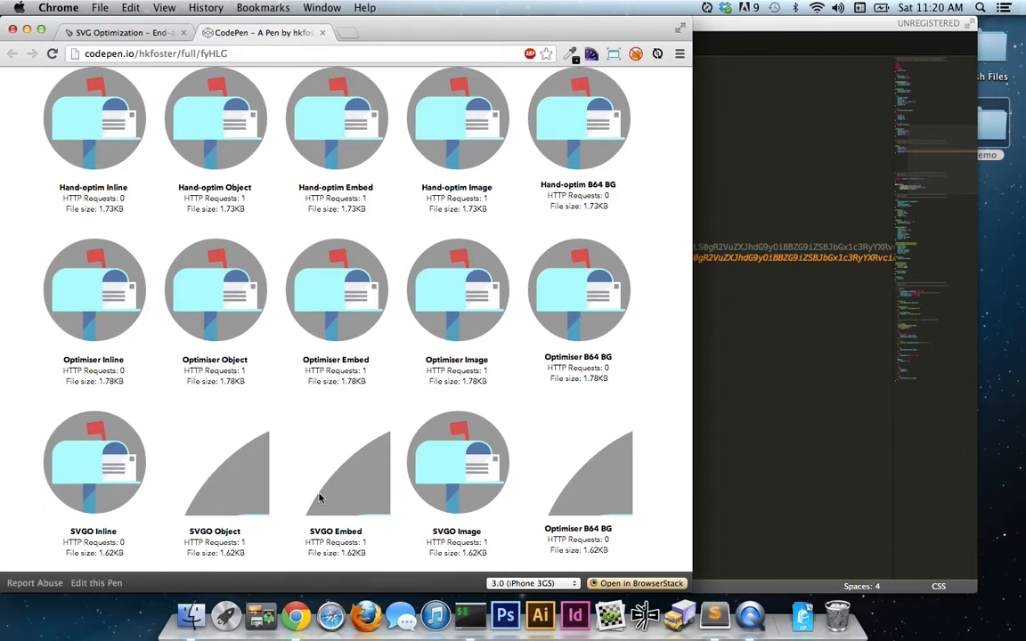
{"action": "mouse_move", "coordinate": [312, 497]}
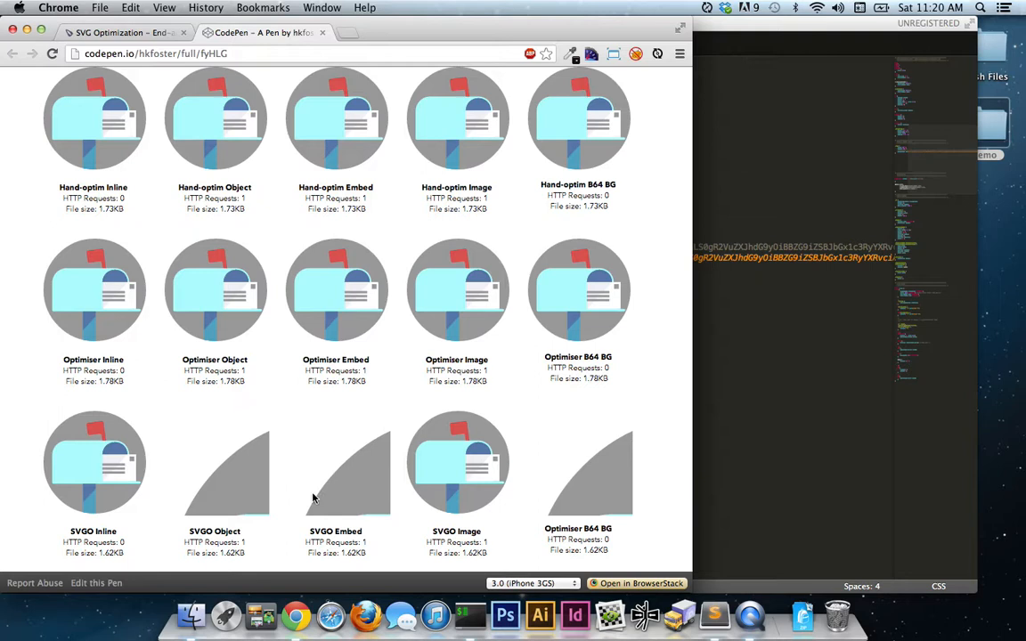
{"action": "mouse_move", "coordinate": [56, 454]}
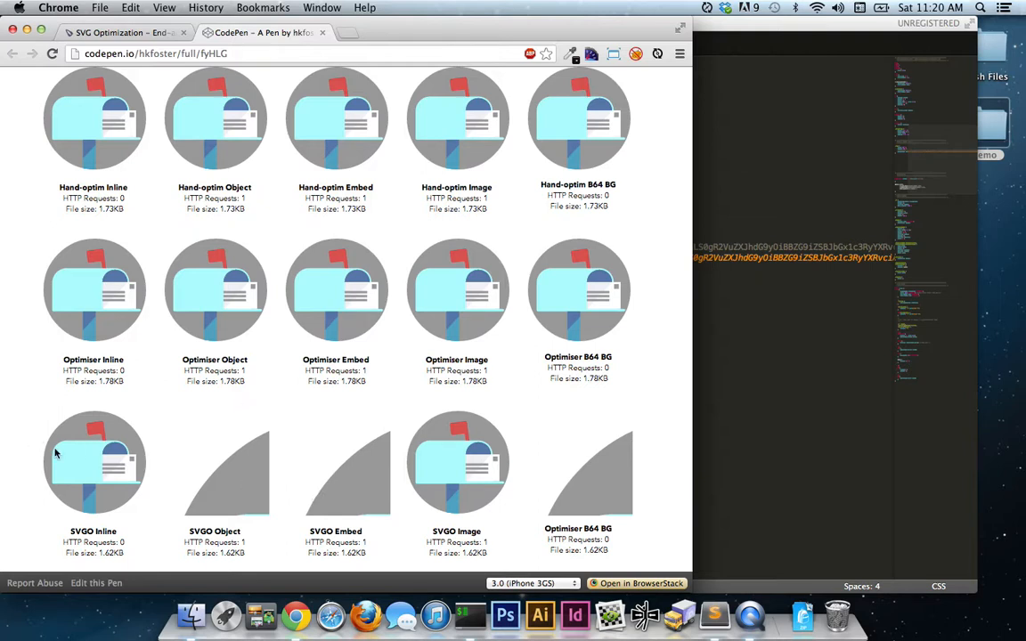
{"action": "mouse_move", "coordinate": [147, 252]}
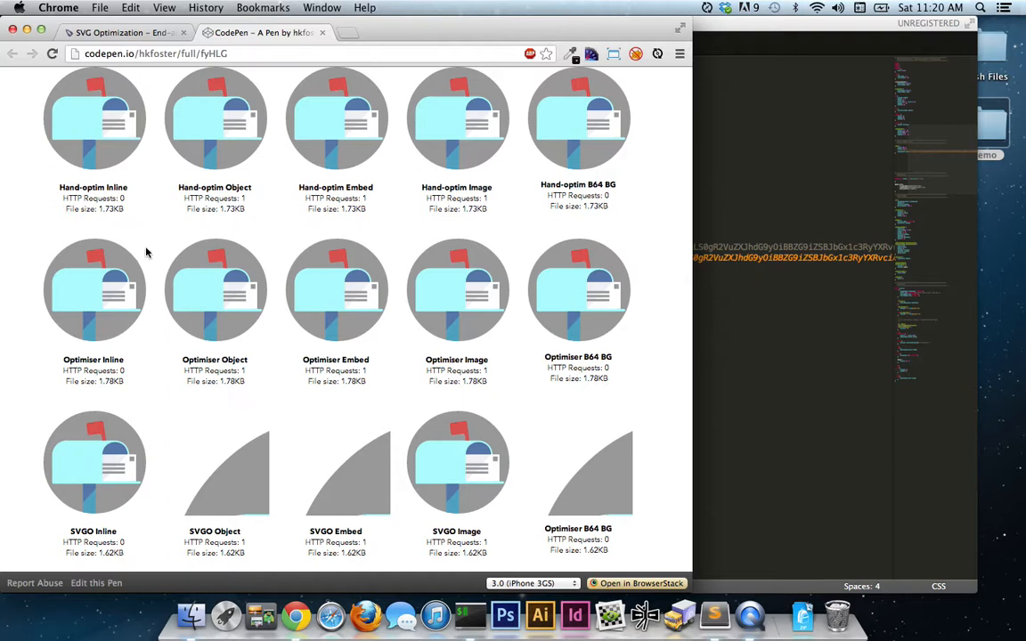
Step: On the SVGO problems slide, open the 'updating it soon' comment screenshot
{"action": "left_click", "coordinate": [125, 33]}
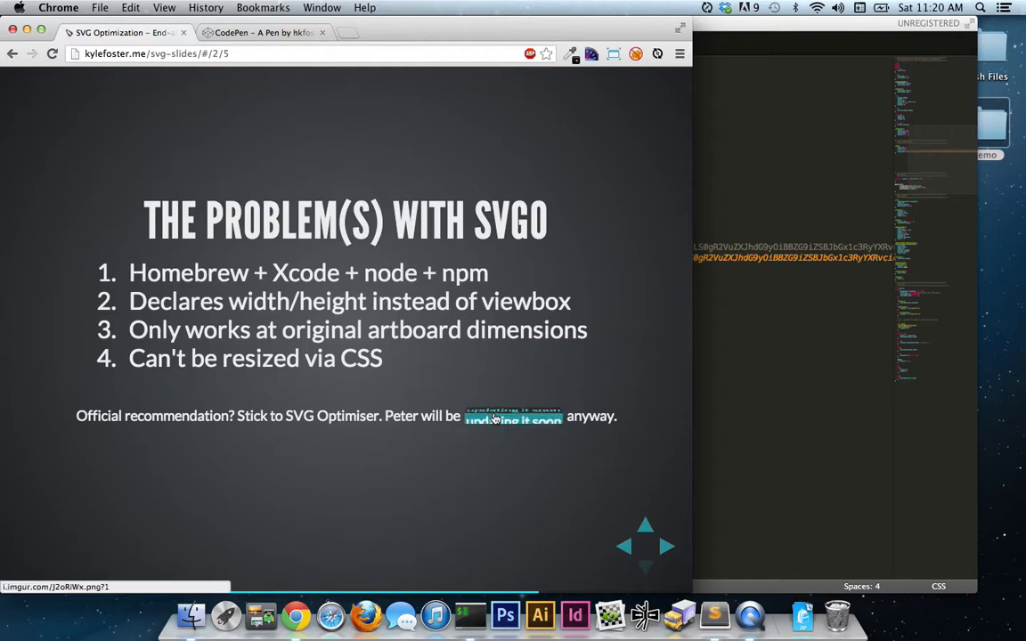
{"action": "left_click", "coordinate": [514, 416]}
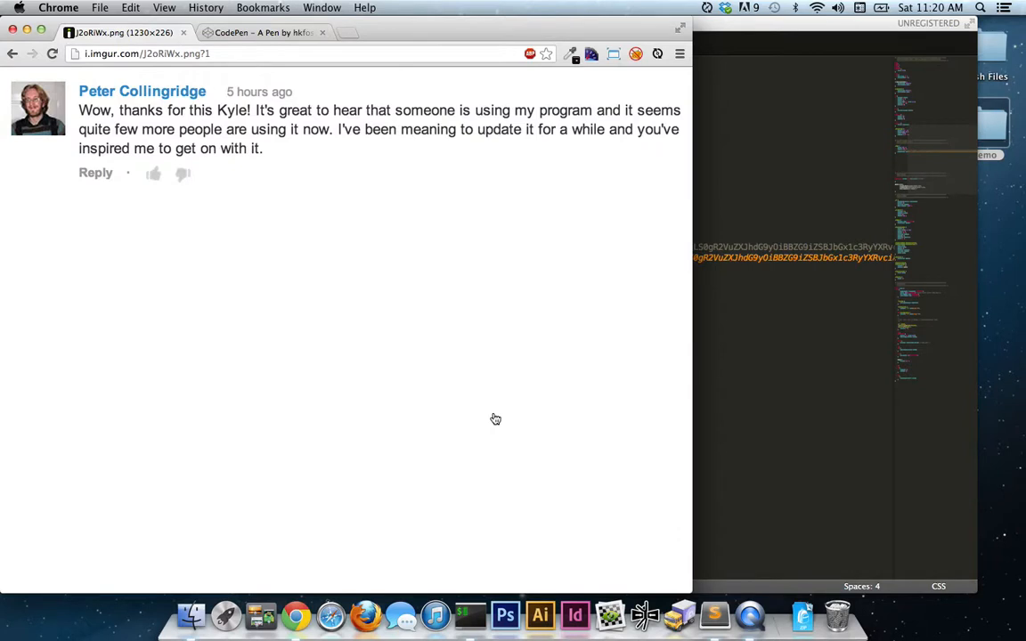
{"action": "mouse_move", "coordinate": [127, 184]}
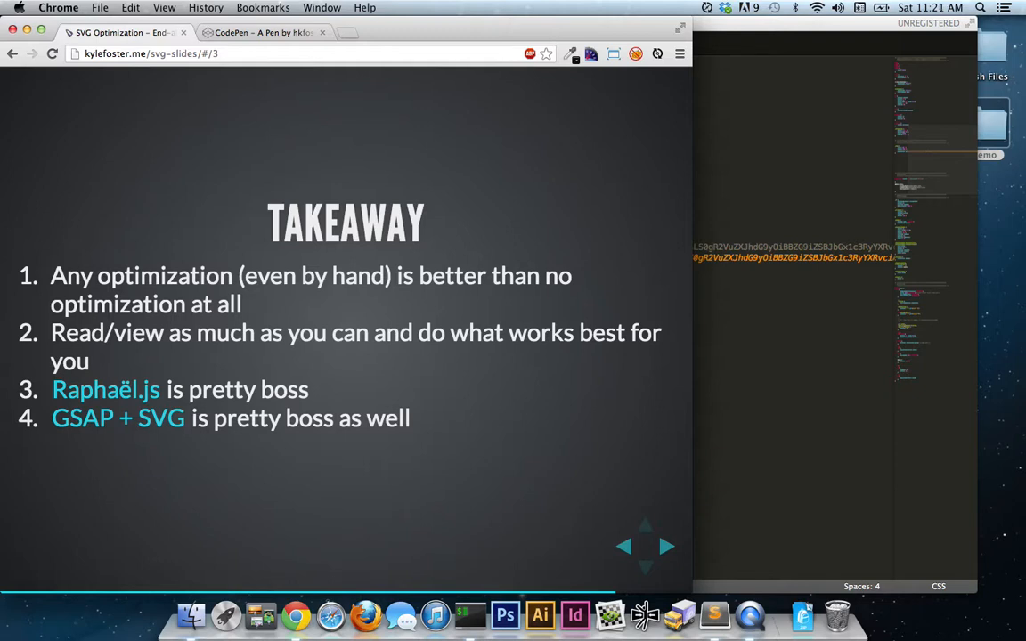
{"action": "mouse_move", "coordinate": [105, 389]}
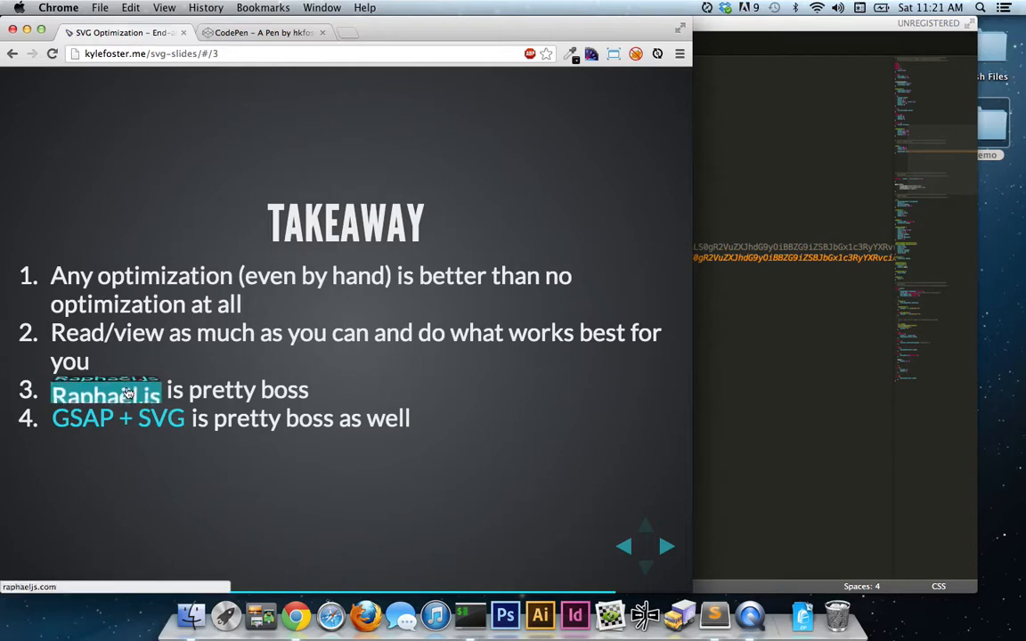
{"action": "mouse_move", "coordinate": [117, 418]}
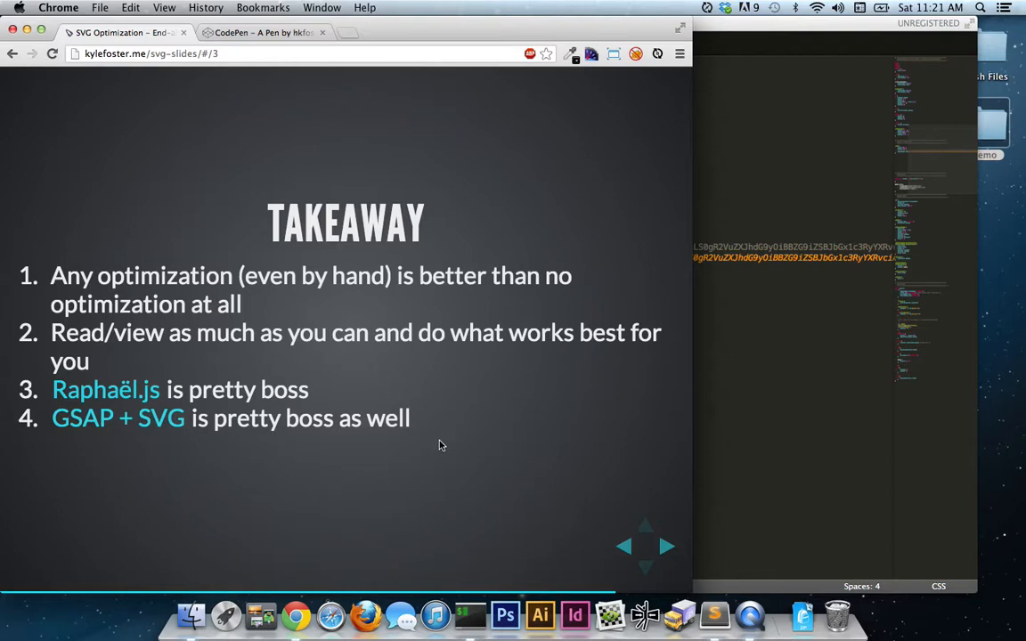
Step: Advance from the Takeaway slide to the Relevant Links slide
{"action": "left_click", "coordinate": [668, 546]}
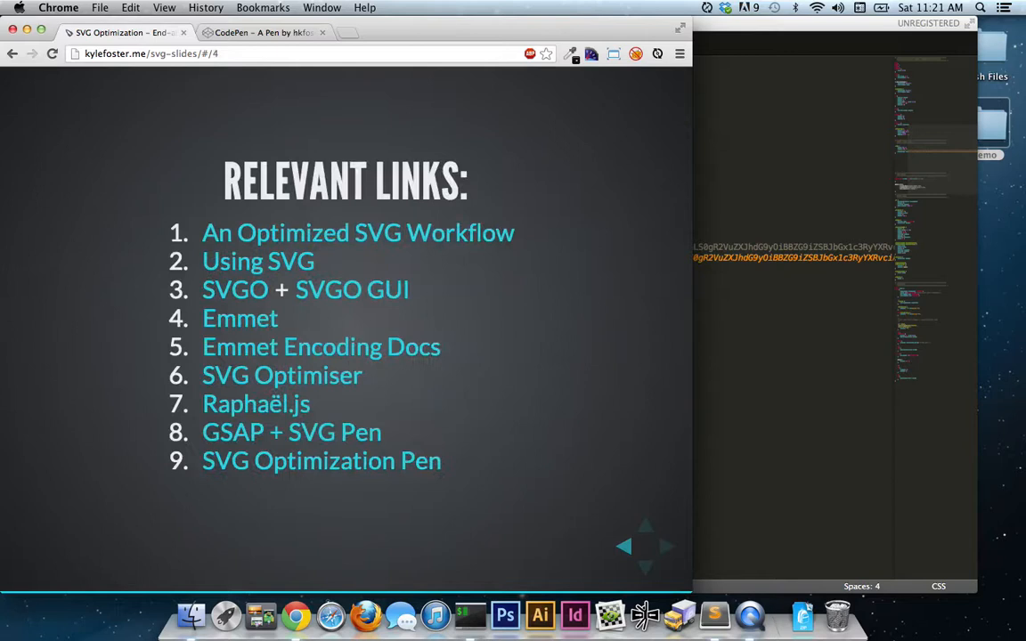